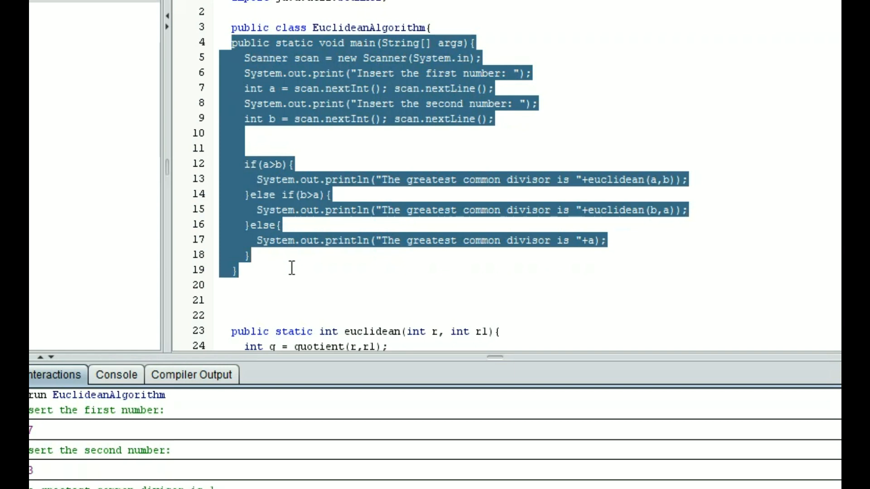
- Remove the line prompting for the second number from the source
scroll("down", 3)
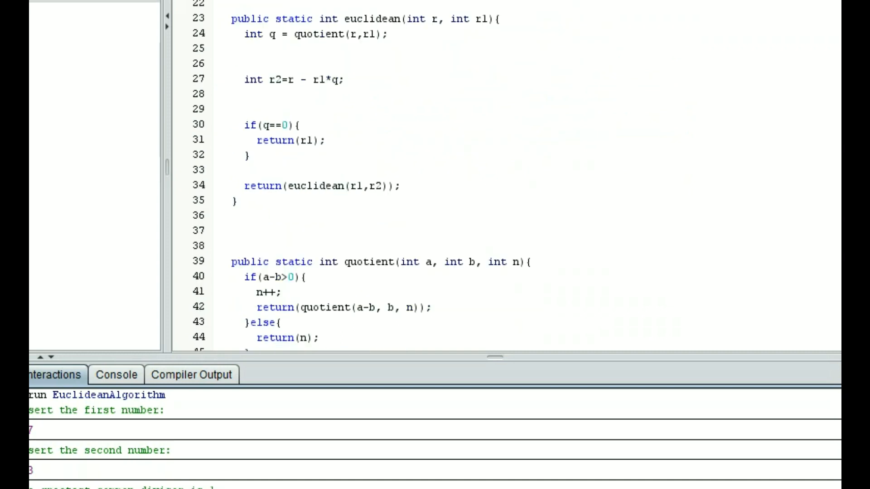
scroll("up", 3)
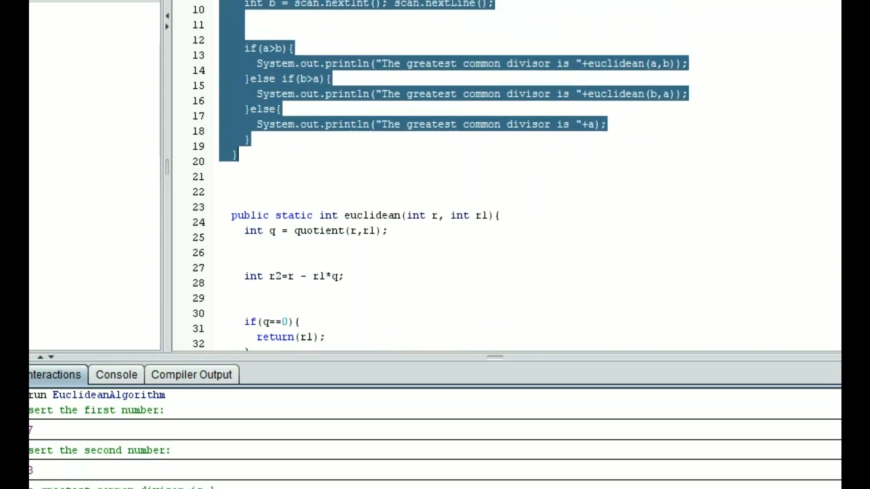
scroll("up", 3)
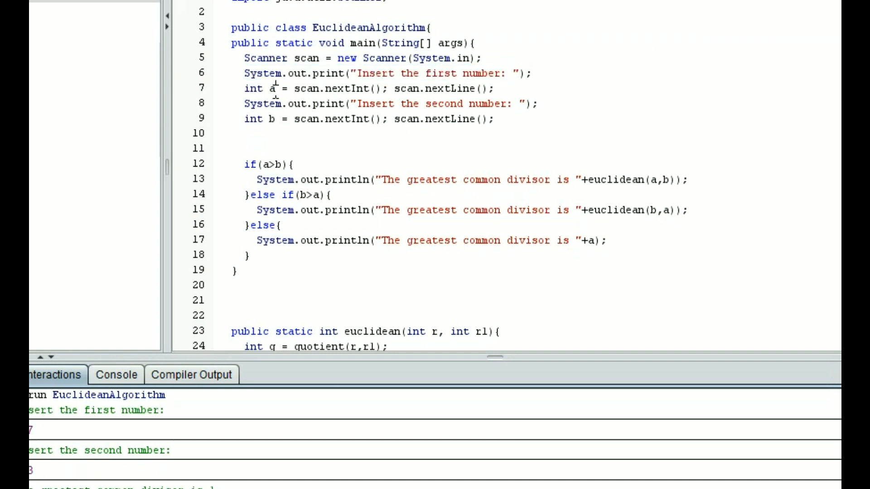
double_click(272, 88)
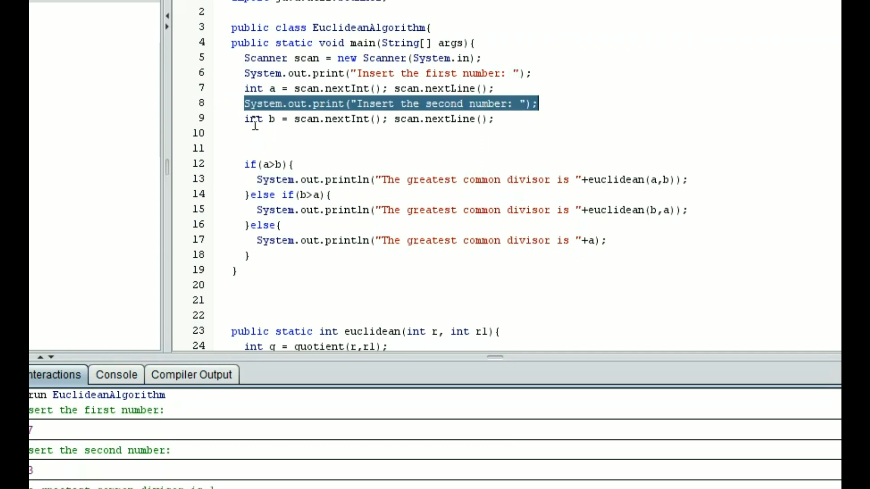
left_click(272, 119)
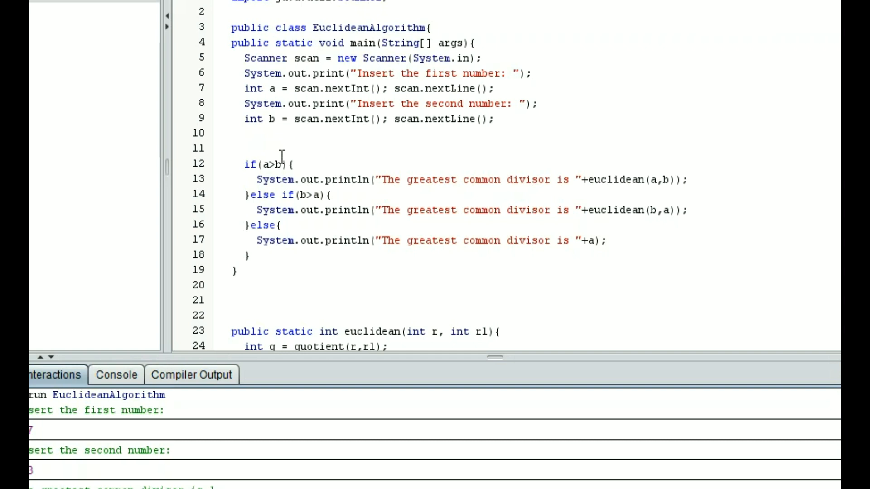
left_click(244, 133)
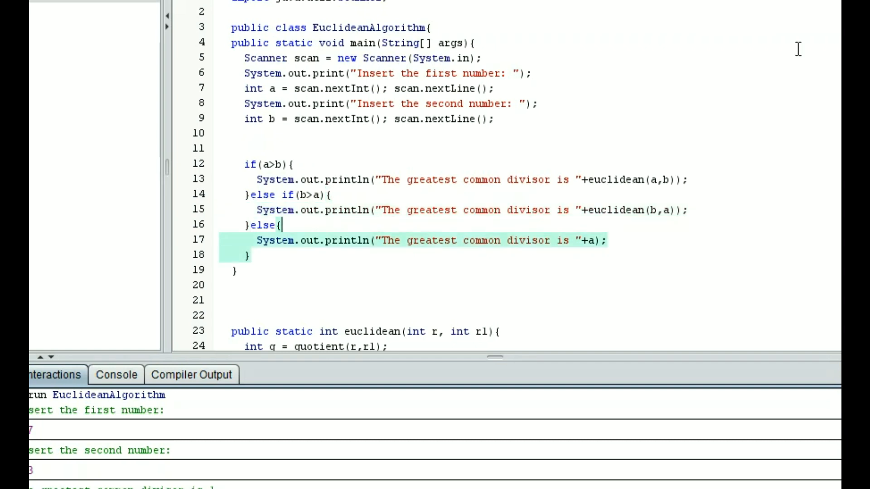
scroll("down", 3)
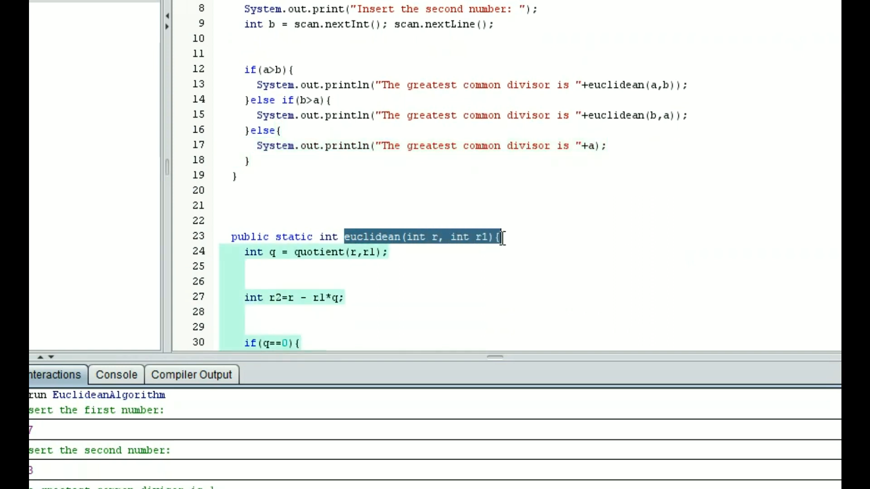
mouse_move(502, 249)
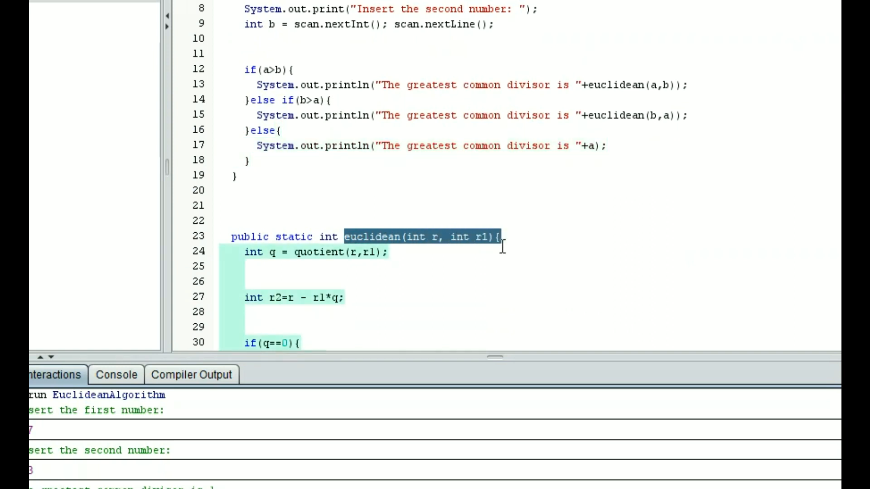
left_click(487, 237)
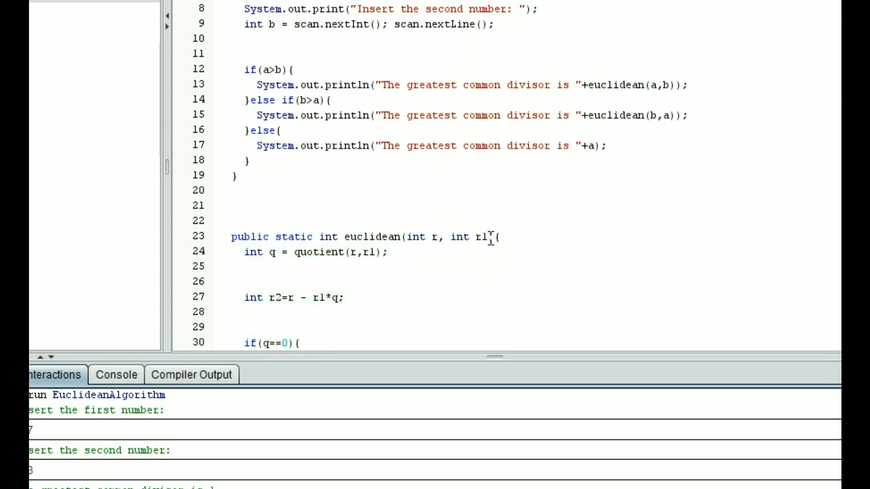
mouse_move(569, 69)
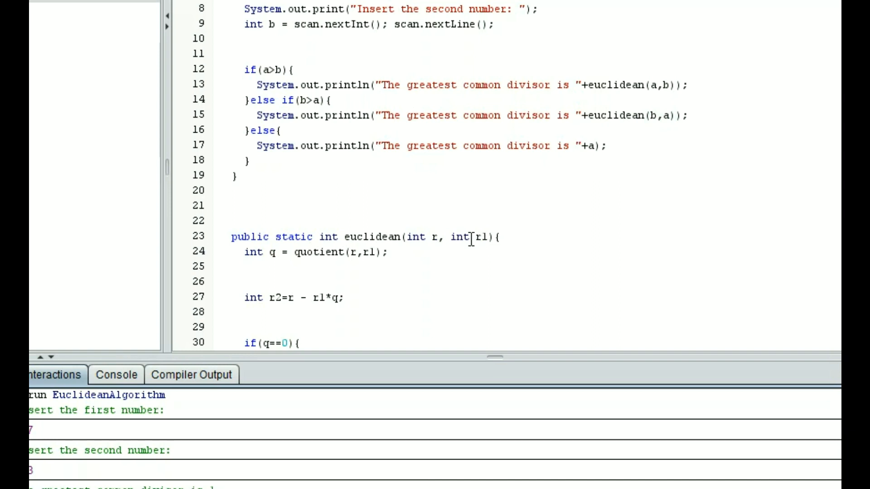
mouse_move(580, 128)
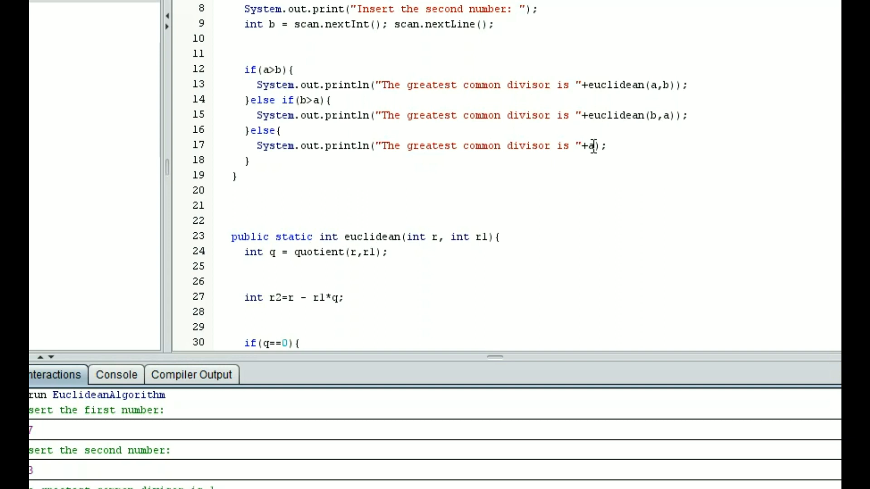
- Delete the two-argument quotient method and its n++ increment
scroll("down", 3)
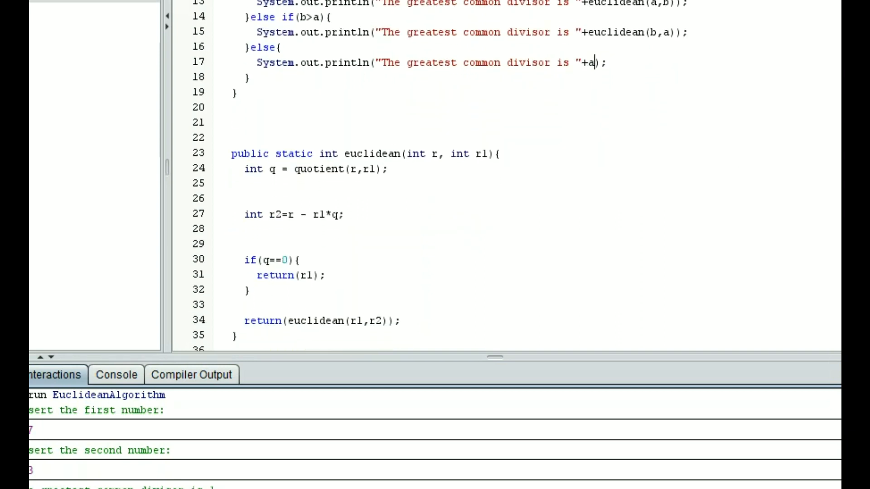
scroll("down", 3)
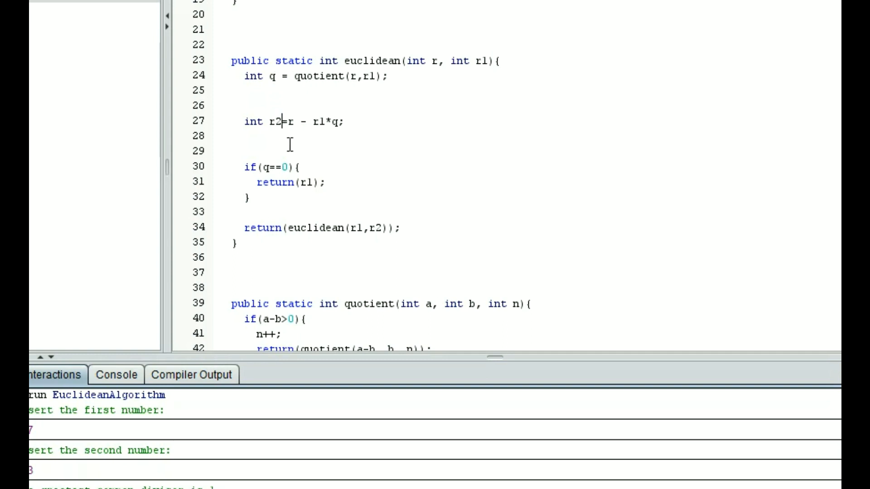
mouse_move(282, 109)
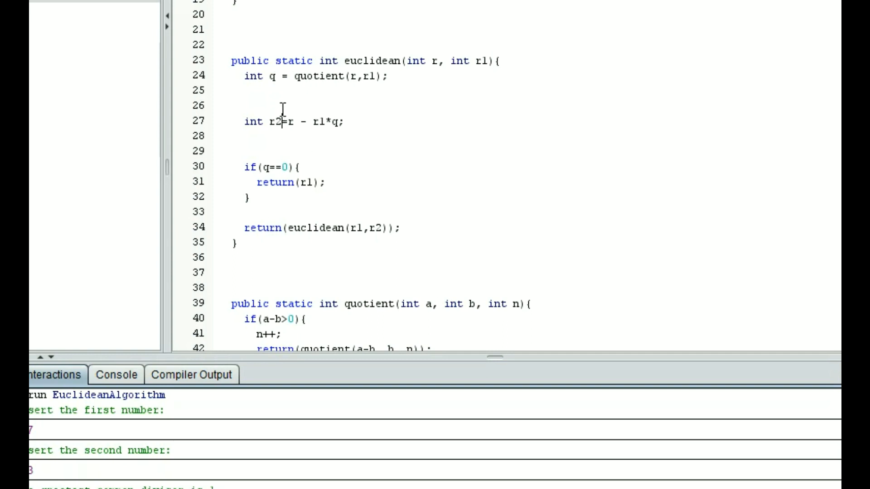
mouse_move(395, 272)
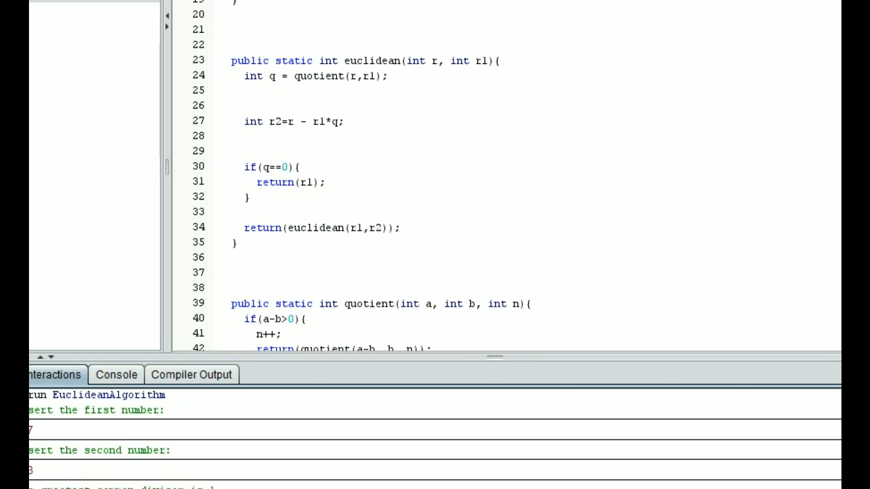
scroll("down", 3)
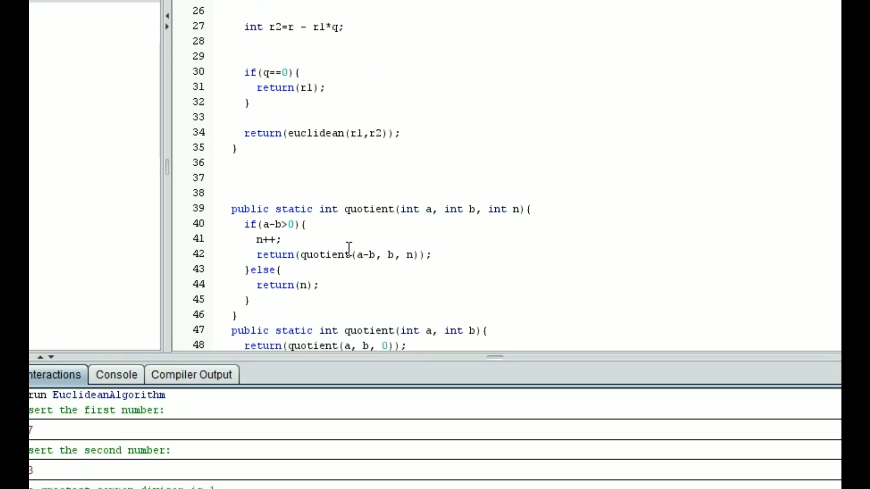
scroll("down", 3)
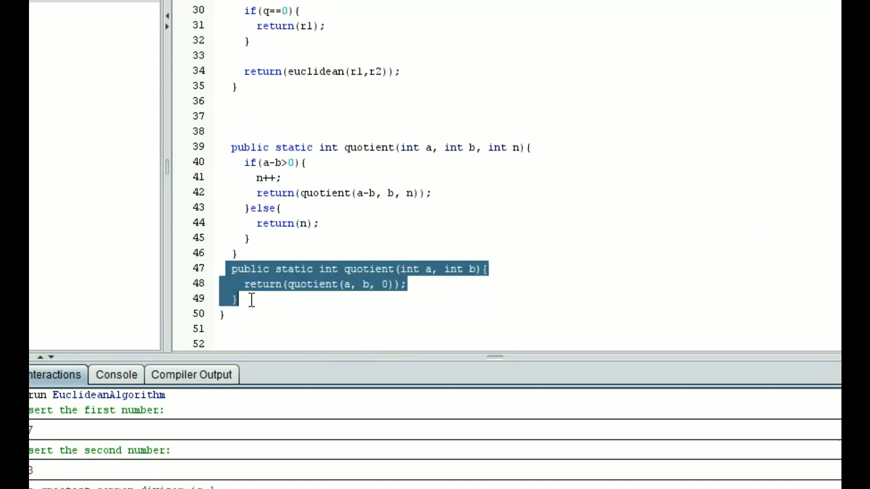
mouse_move(280, 283)
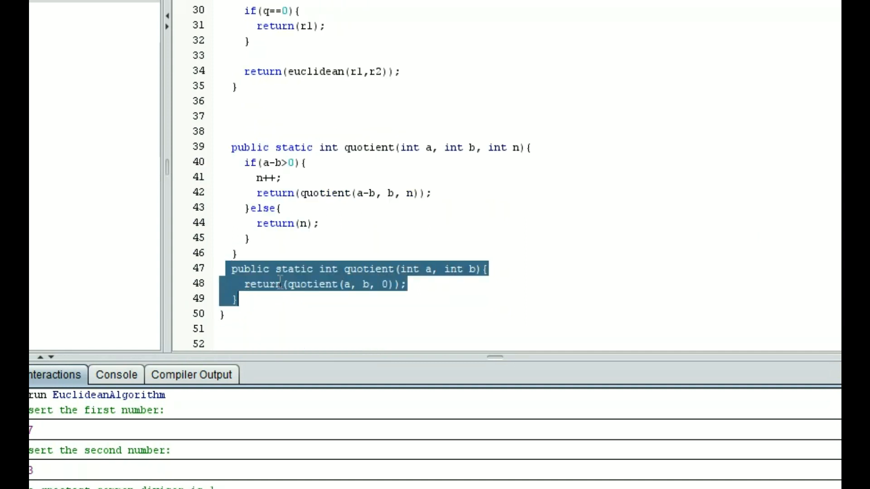
left_click(491, 269)
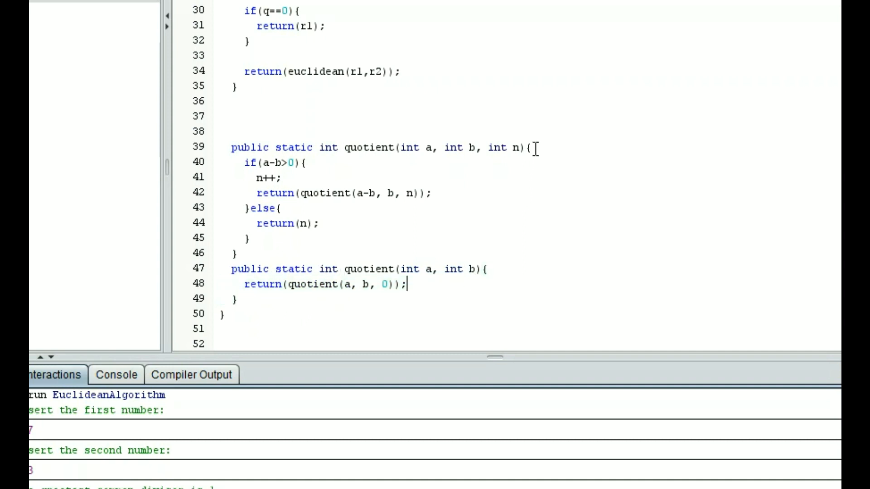
mouse_move(447, 284)
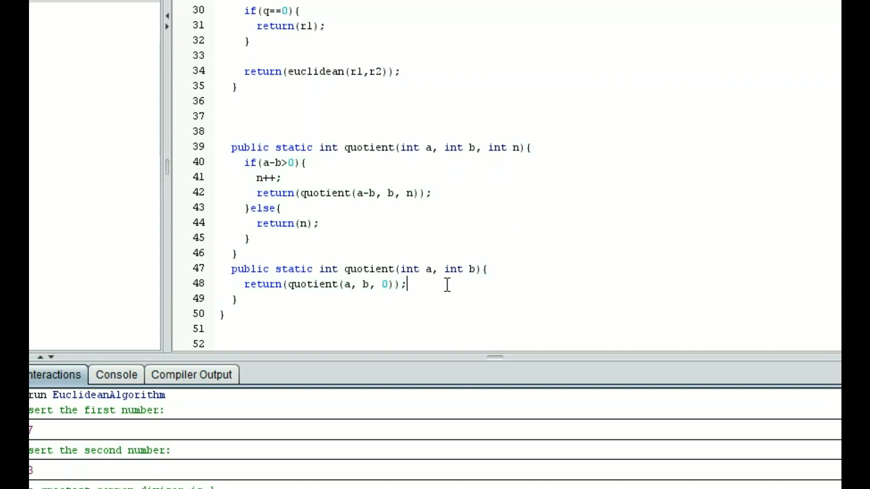
left_click(232, 132)
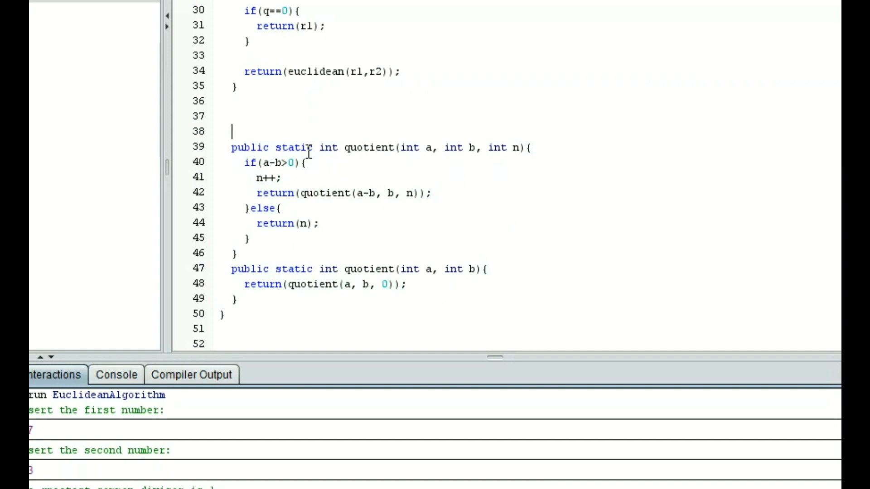
double_click(276, 162)
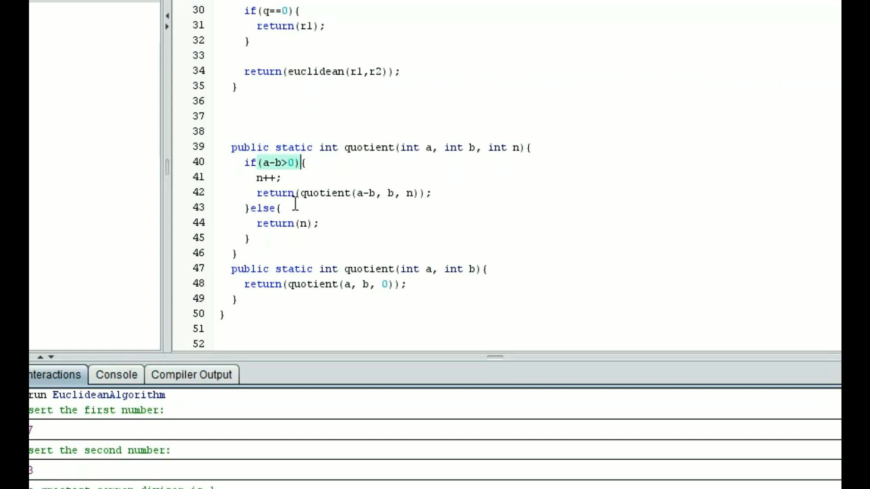
mouse_move(298, 176)
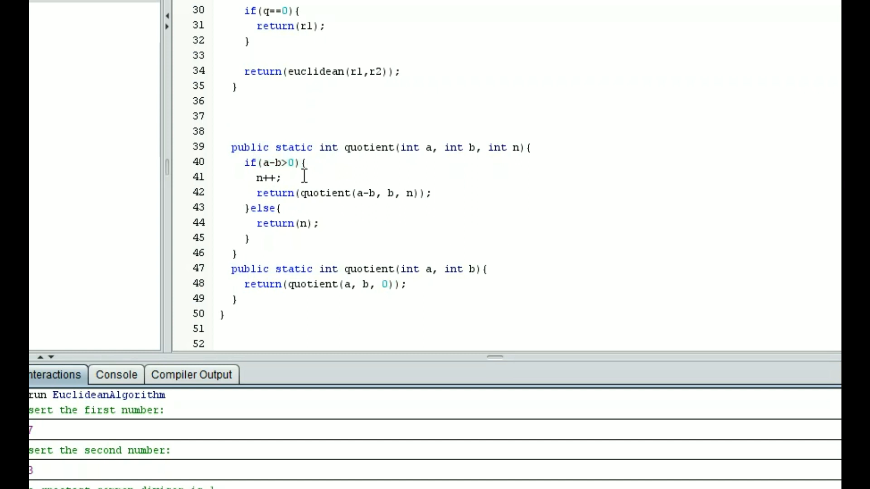
mouse_move(335, 198)
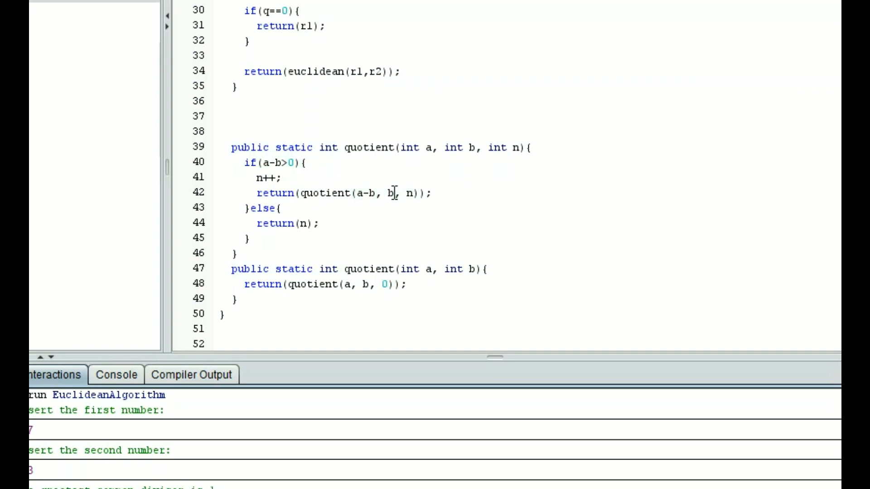
double_click(271, 177)
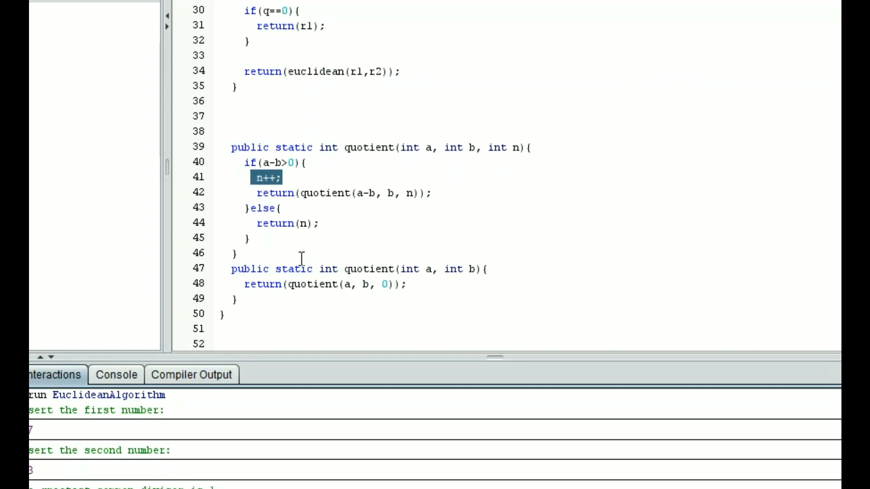
left_click(344, 150)
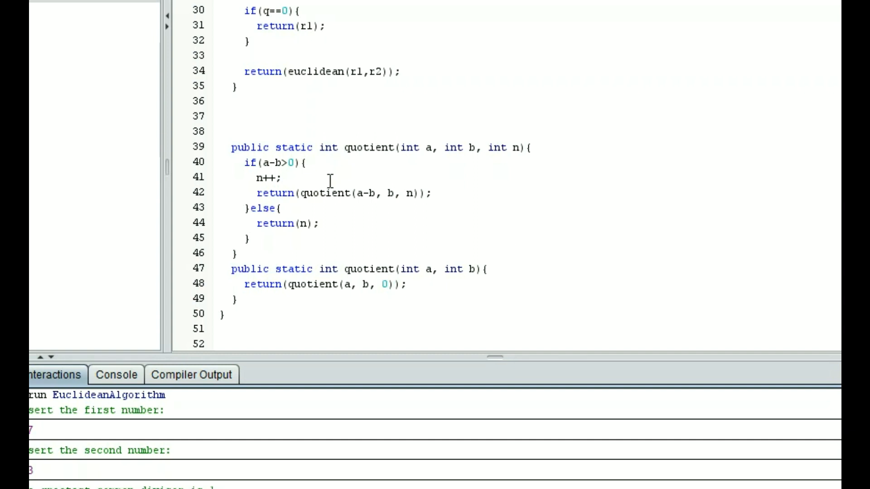
mouse_move(331, 217)
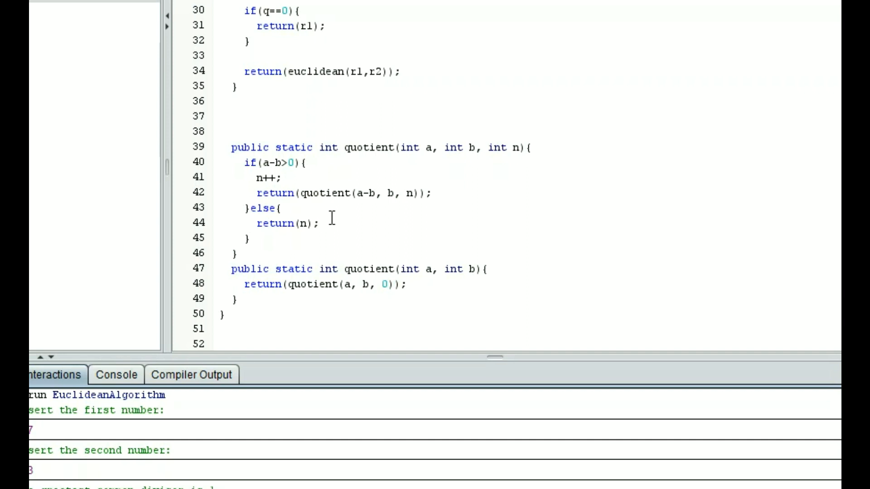
- Revise the declaration of the quotient variable q in the euclidean method
scroll("up", 3)
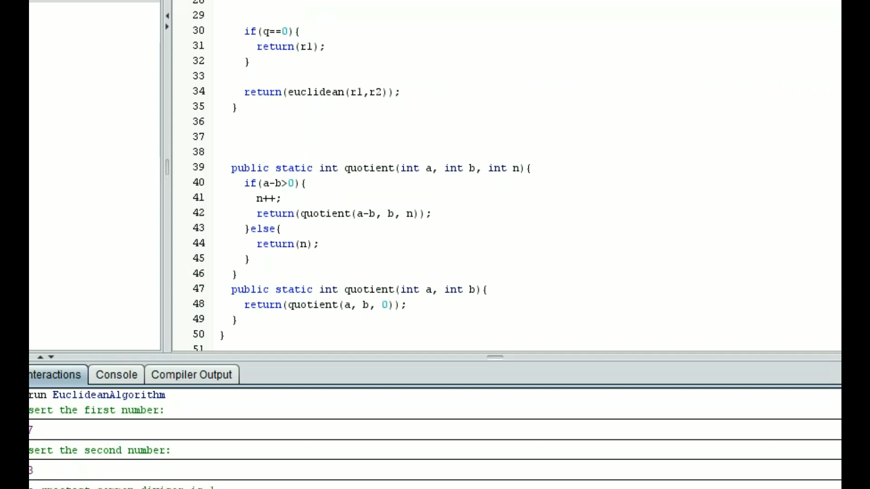
scroll("up", 3)
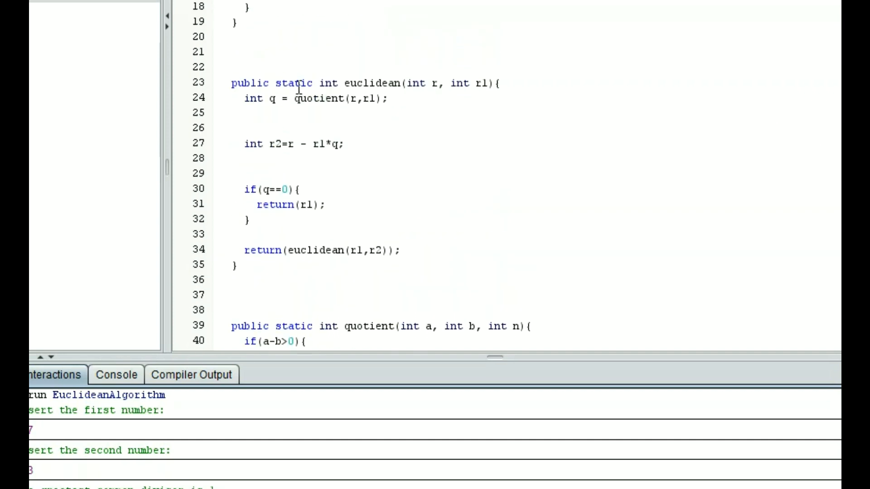
double_click(261, 99)
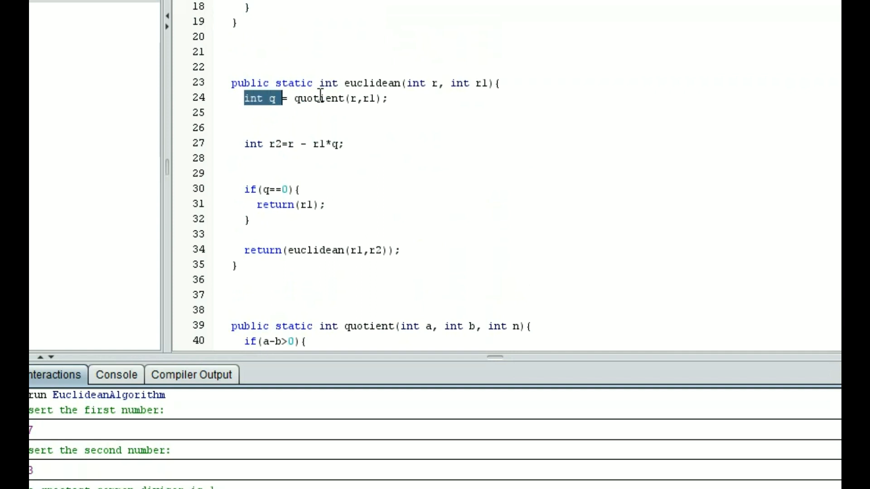
left_click(382, 98)
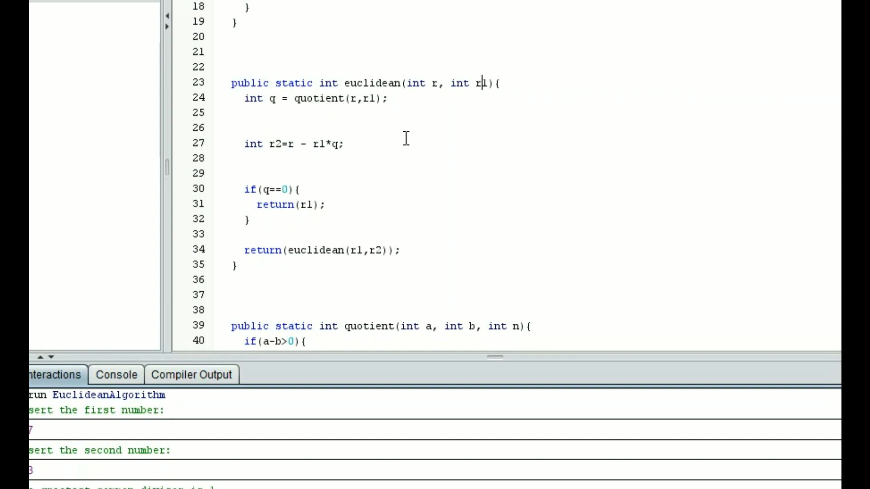
left_click(388, 98)
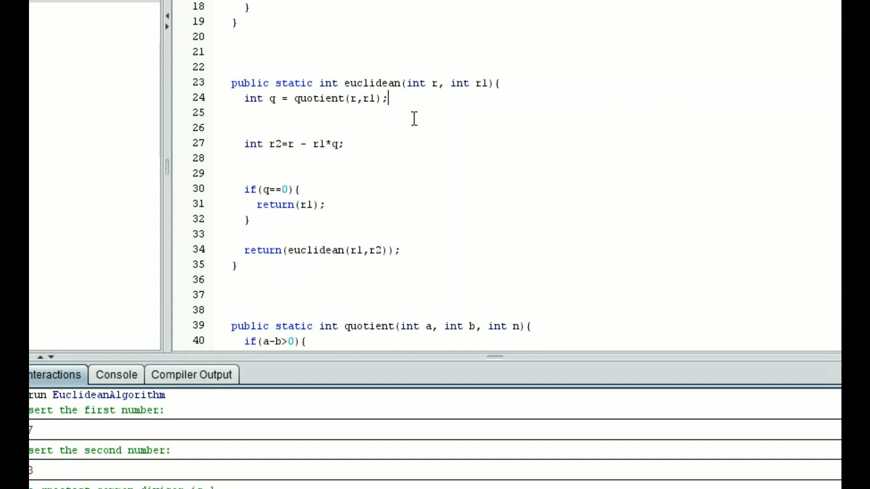
mouse_move(319, 76)
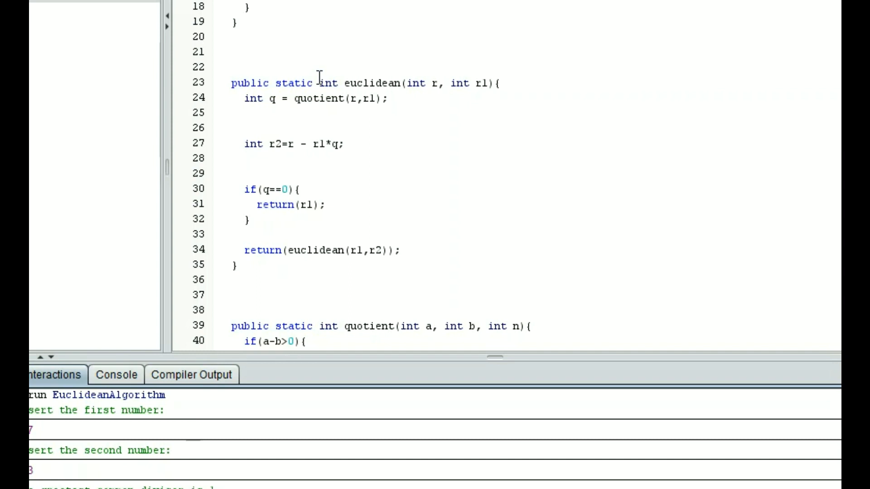
mouse_move(329, 143)
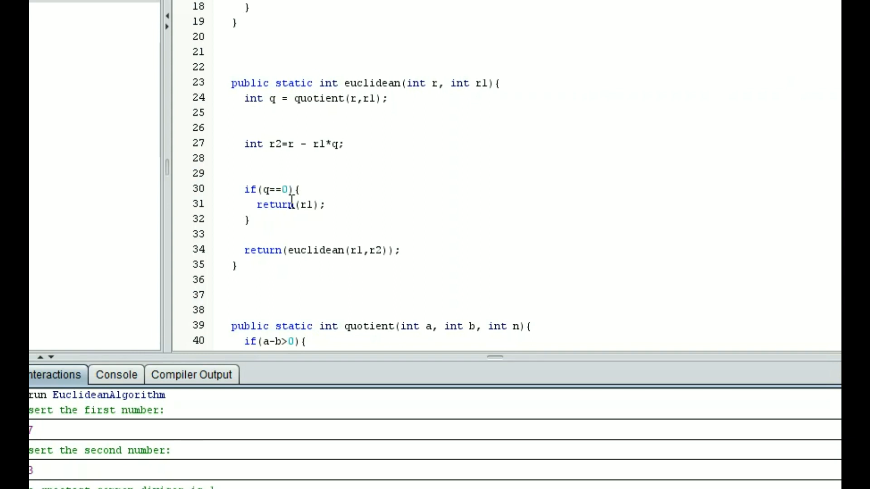
mouse_move(298, 232)
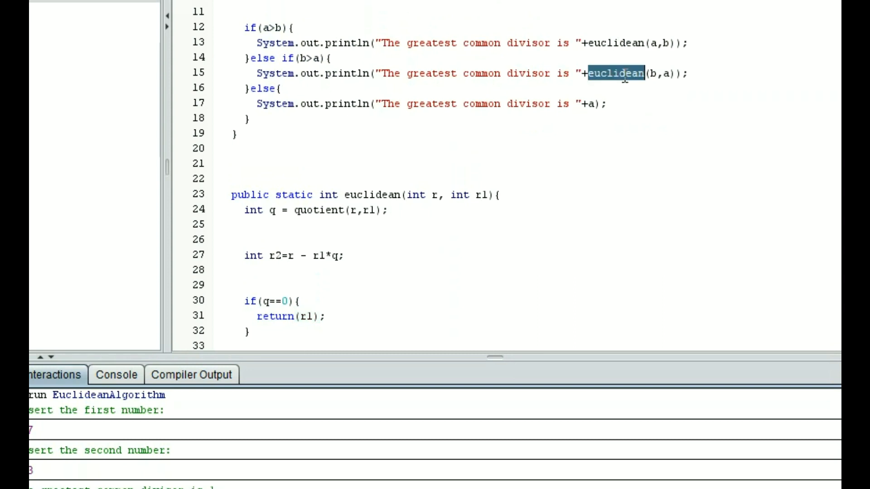
- Run EuclideanAlgorithm with 24 and 16, reporting a greatest common divisor of 8
scroll("down", 3)
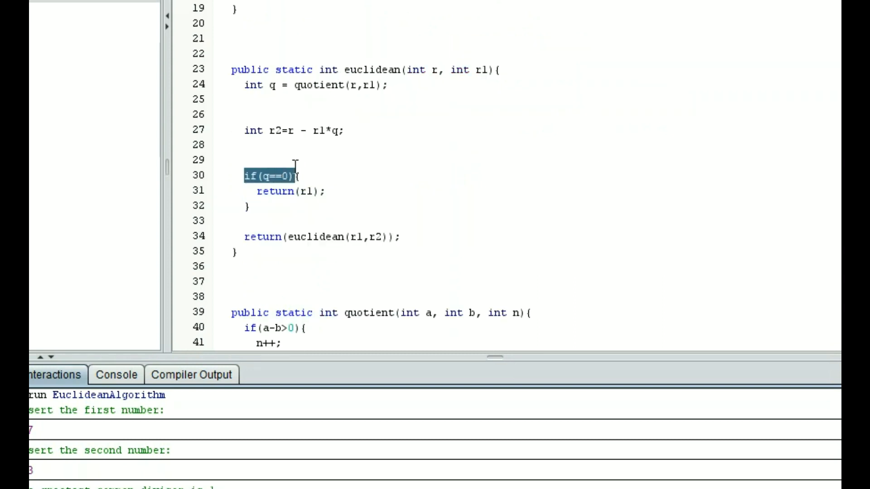
left_click(321, 238)
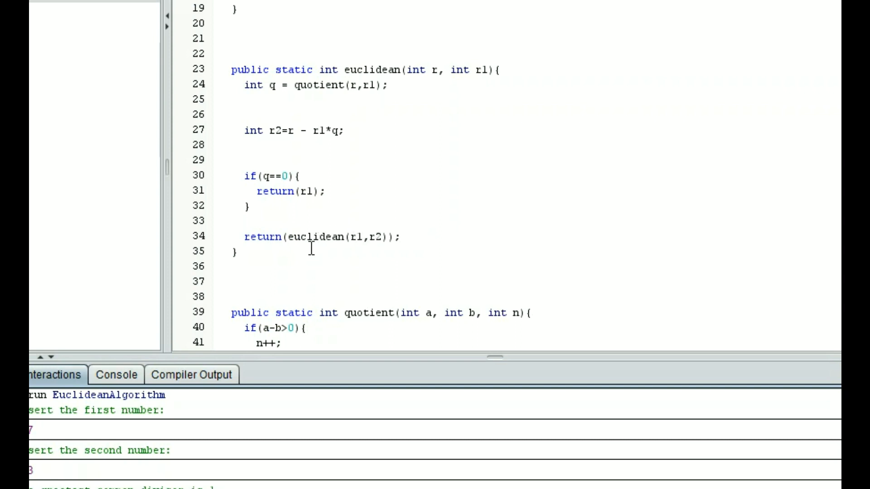
left_click(502, 69)
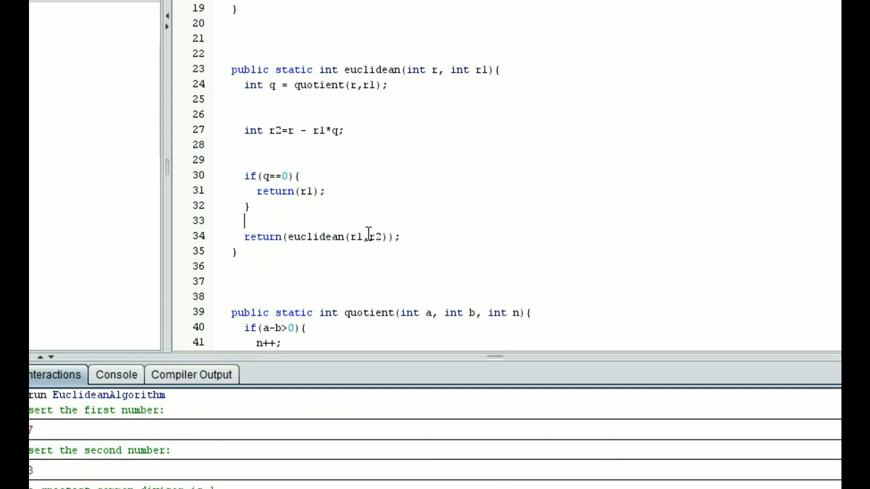
mouse_move(389, 245)
type("16")
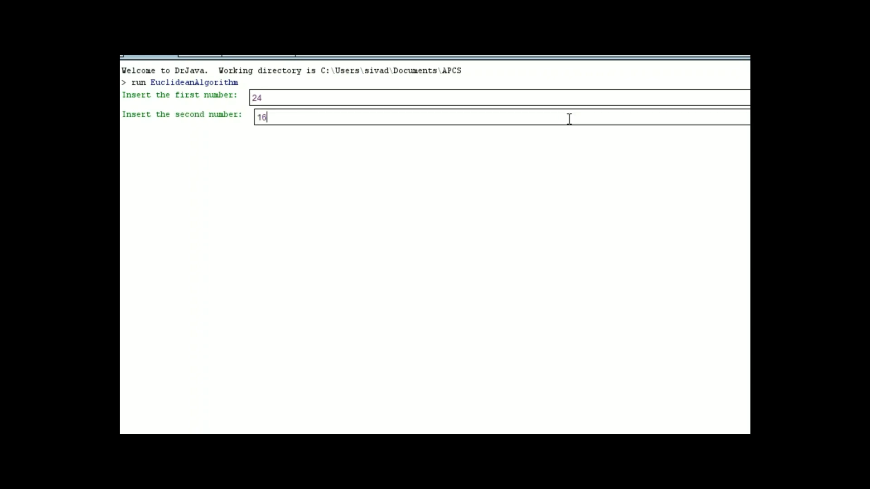
key("Return")
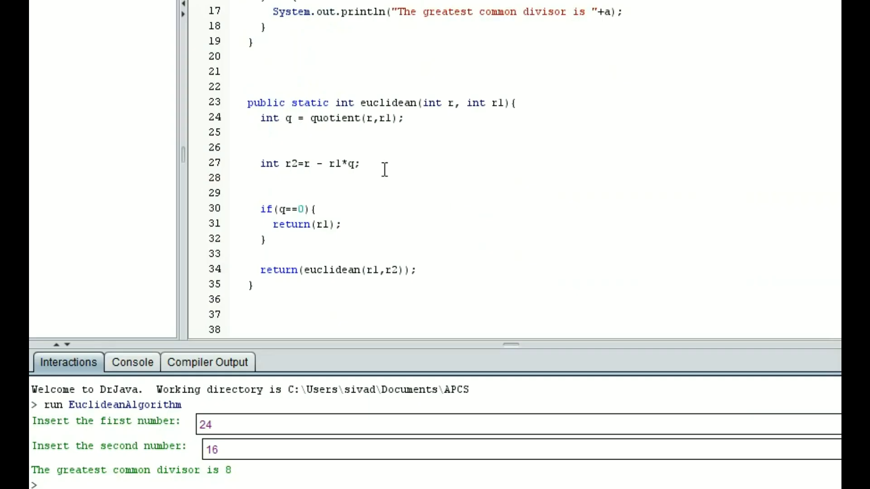
- Add System.out.println("r= "+r+" r1= "+r1+" r2="+r2+" q="+q); after the r2 calculation
type("System.out.println(\"r= \"+r+\"   r1= \"+r1+\"   r2=\"+r2+\"    q=\"+q);")
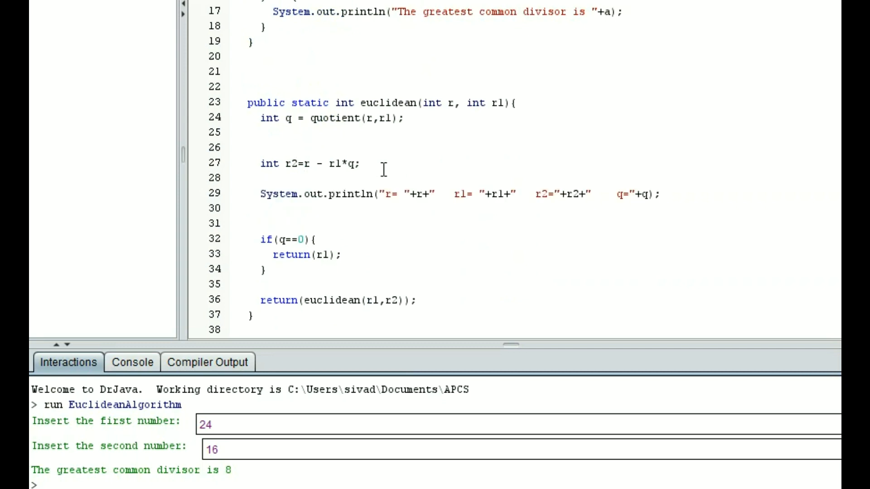
mouse_move(469, 191)
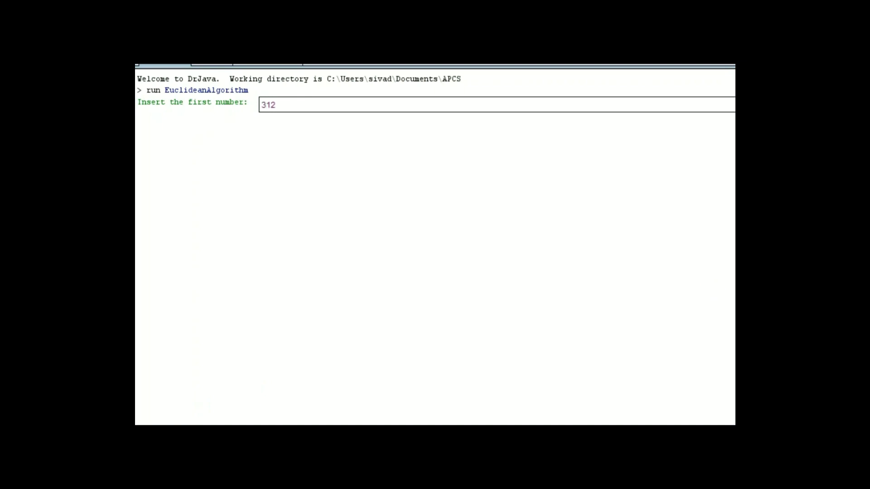
- Run with 312 and 1105, printing r, r1, r2, q per step and a GCD of 13
type("1105")
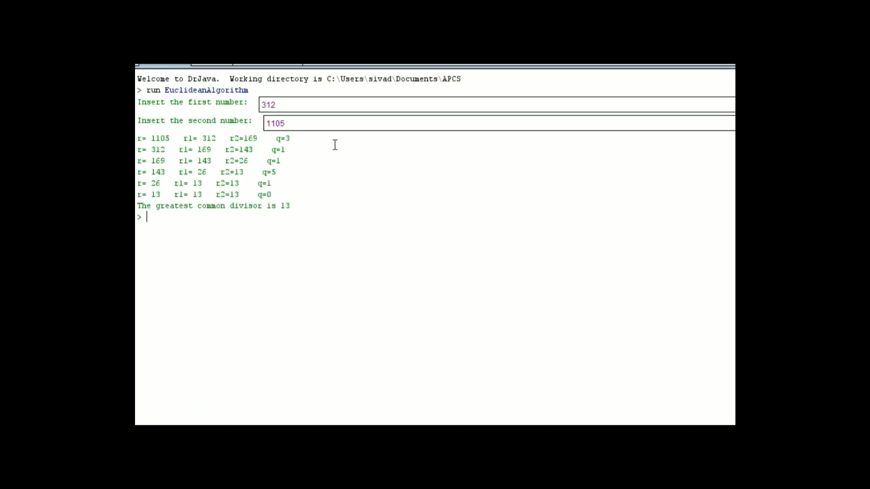
mouse_move(319, 193)
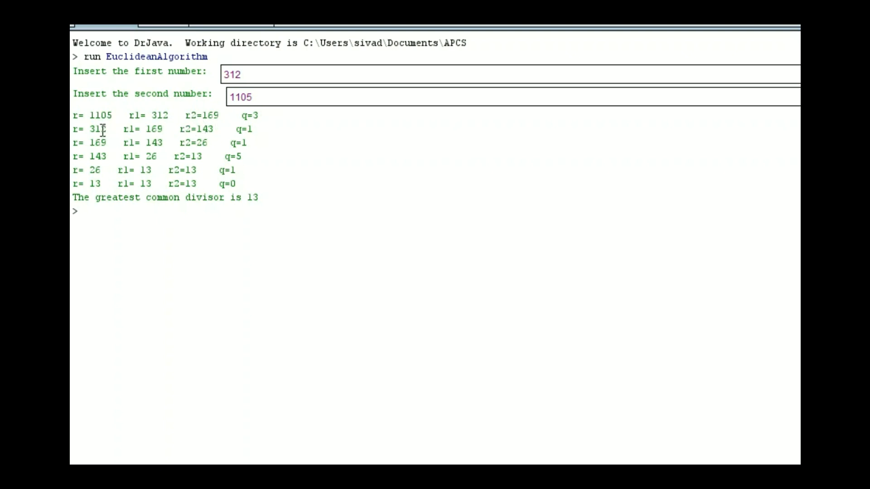
mouse_move(176, 145)
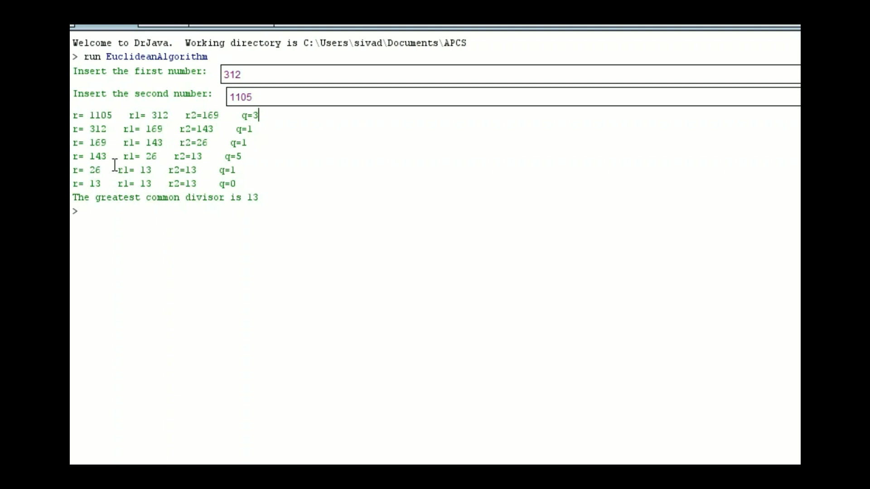
mouse_move(206, 180)
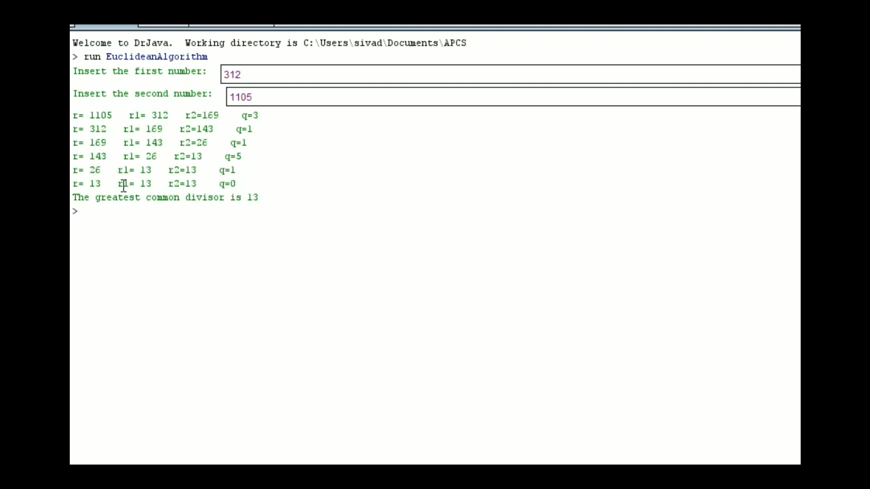
mouse_move(123, 171)
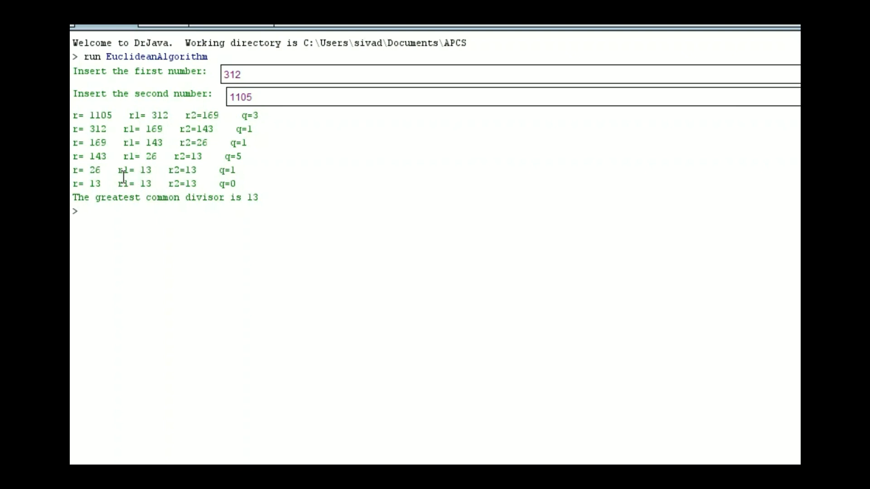
mouse_move(188, 191)
type("run EuclideanAlgorithm")
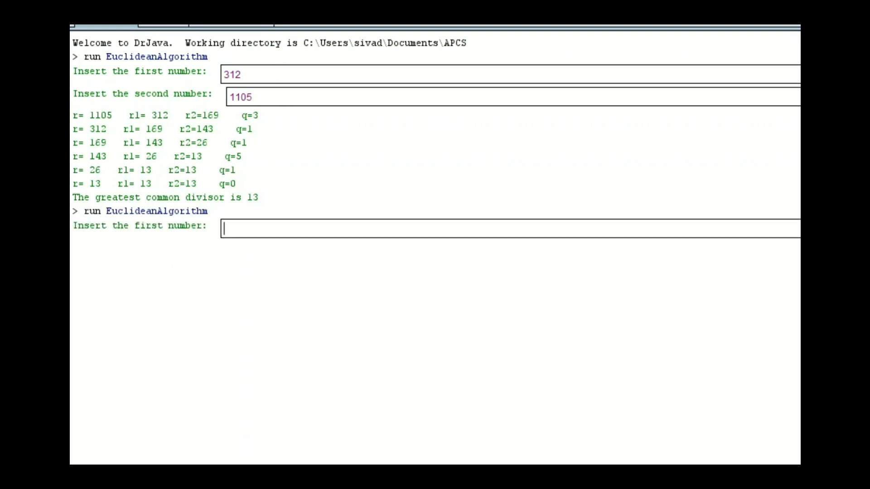
- Run with 19320 and 58786 for a GCD of 14, then queue another run EuclideanAlgorithm
type("19")
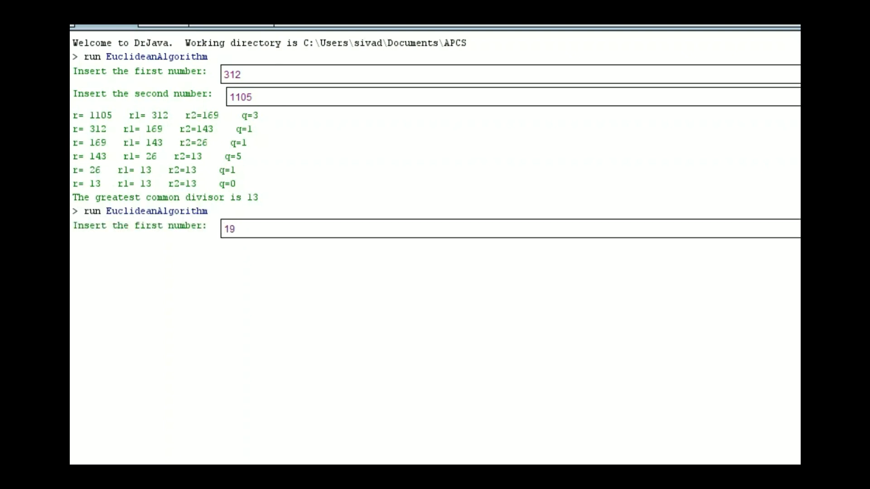
type("320")
type("58786")
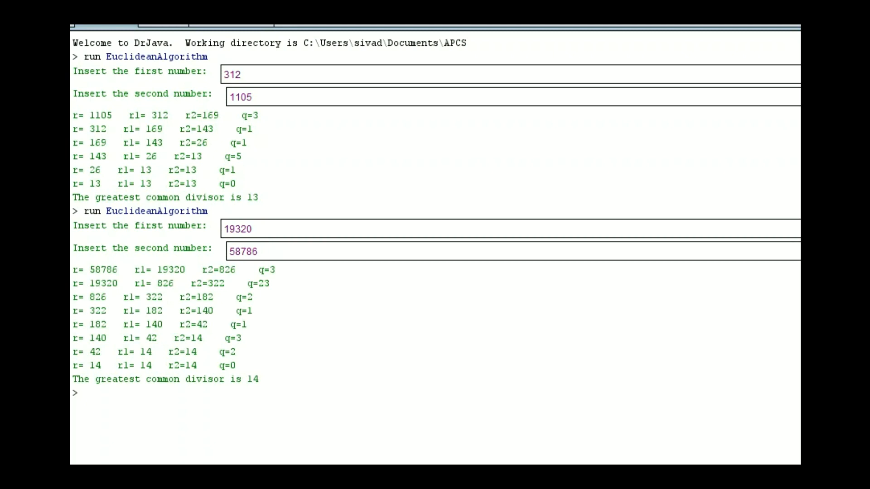
mouse_move(177, 103)
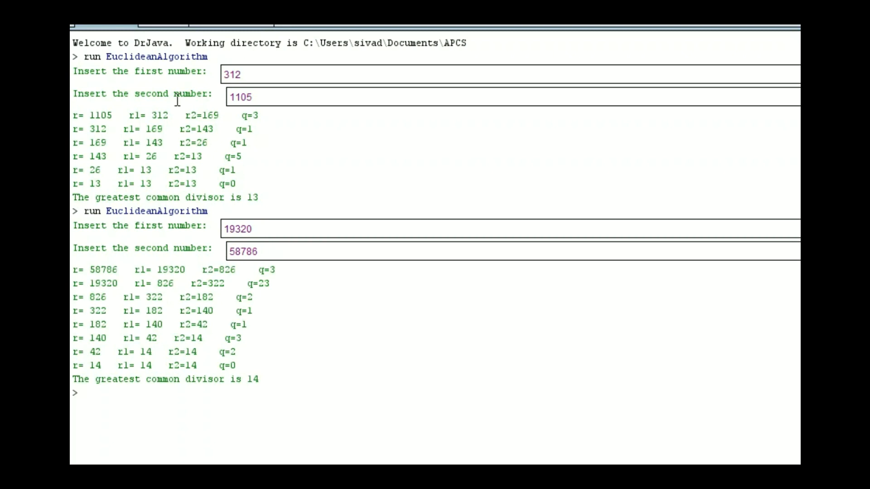
mouse_move(102, 281)
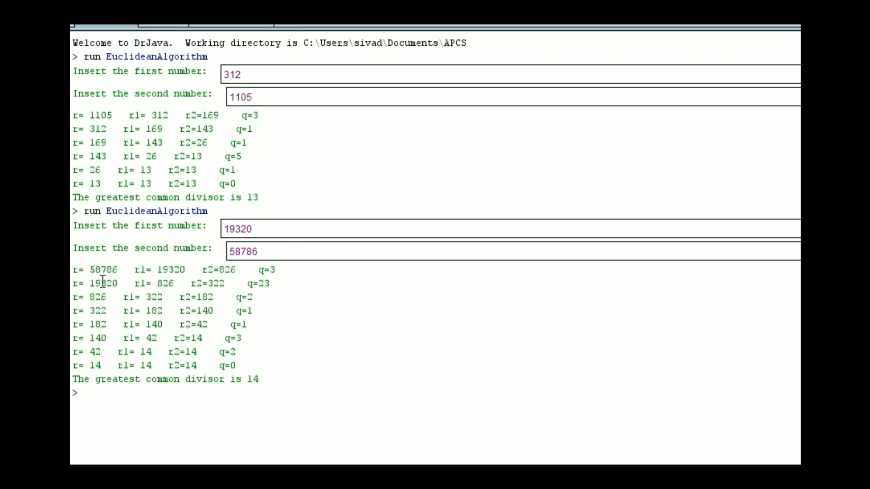
mouse_move(400, 402)
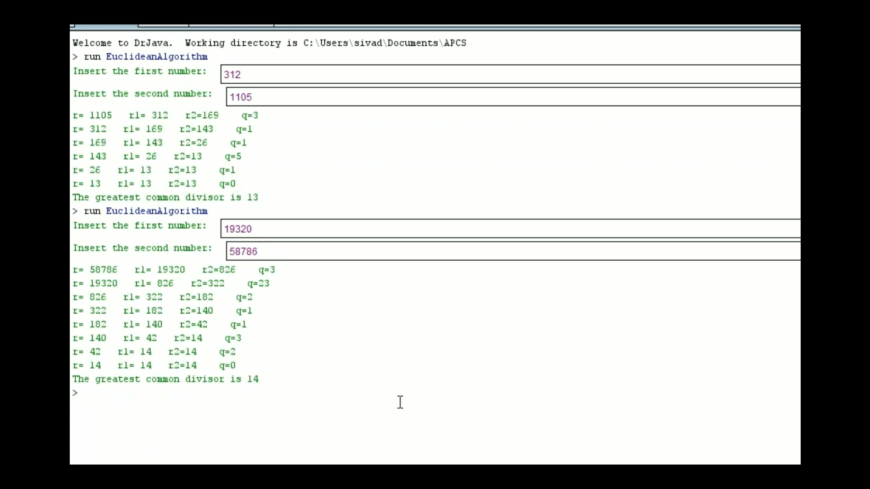
type("run EuclideanAlgorithm")
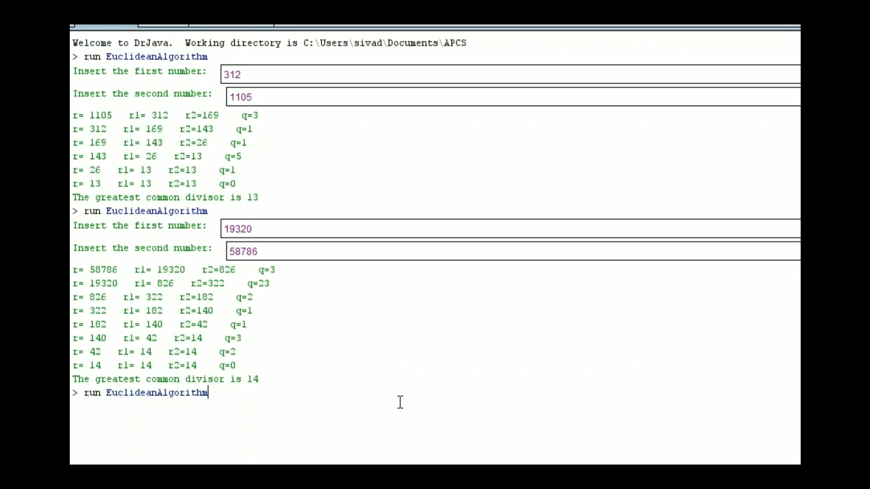
- Run EuclideanAlgorithm with 23 and 17, printing each step and a GCD of 1
key("Return")
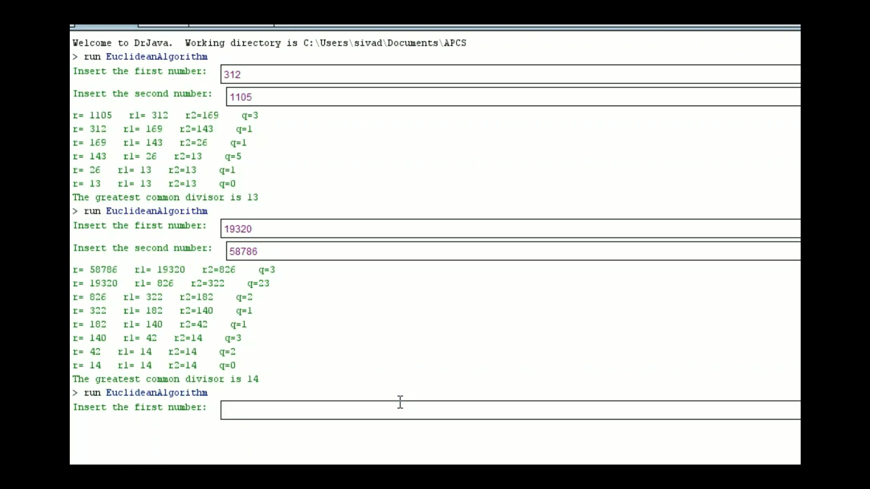
type("23")
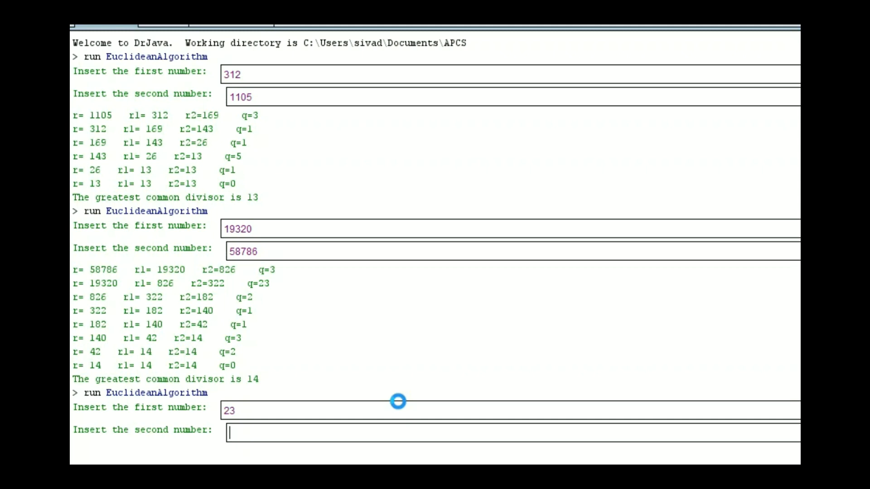
type("17")
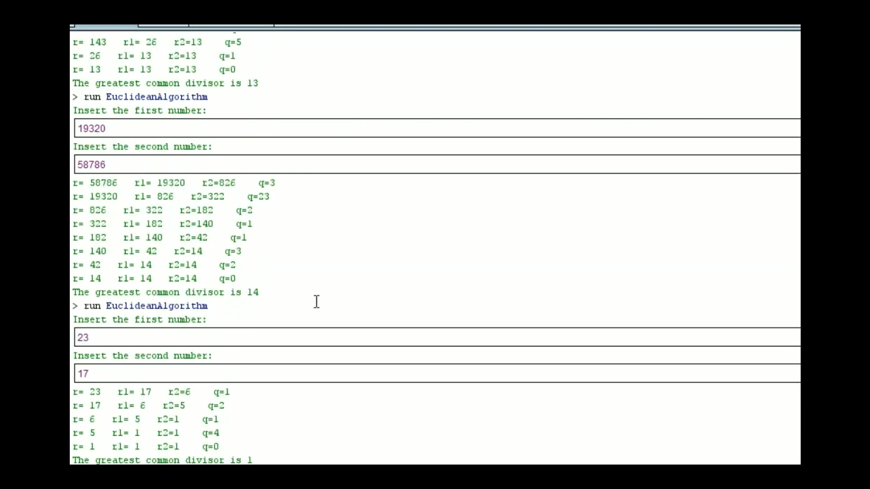
mouse_move(233, 448)
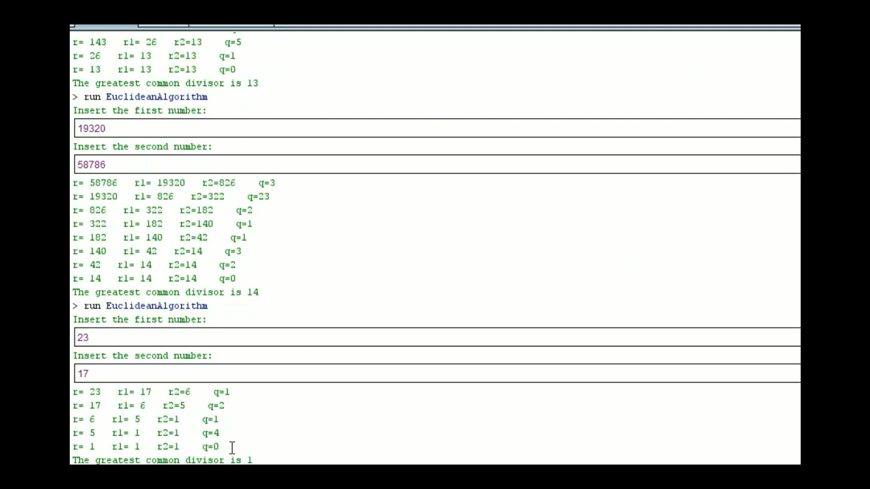
mouse_move(276, 448)
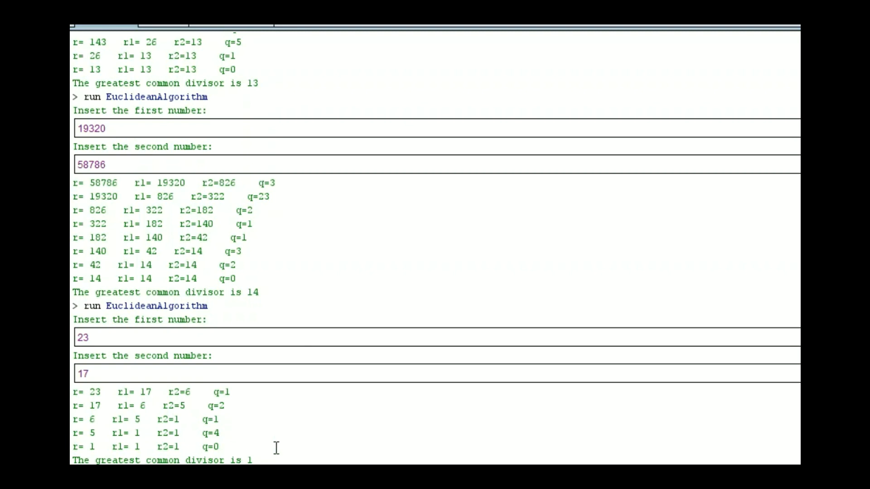
mouse_move(325, 406)
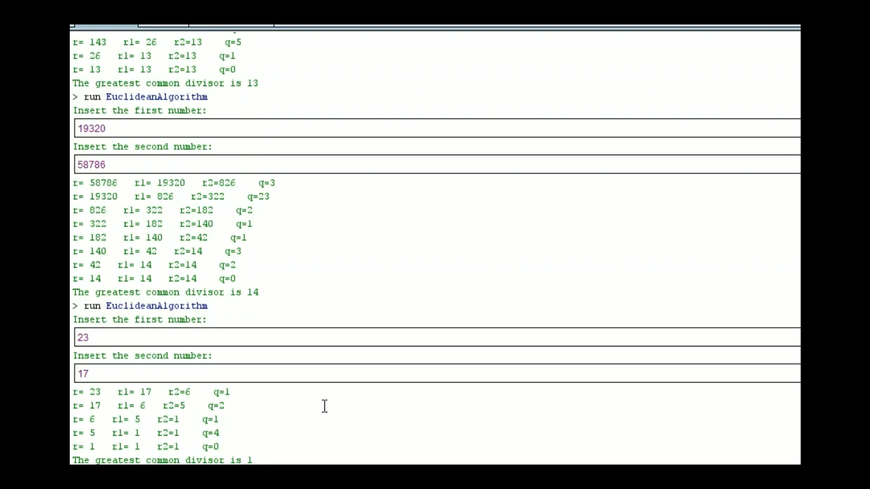